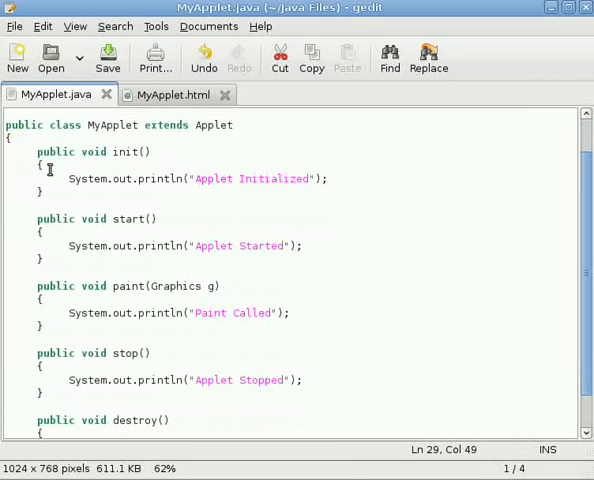
mouse_move(122, 200)
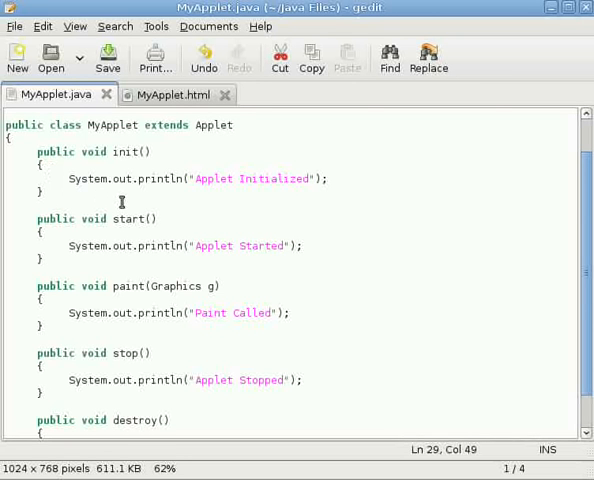
Step: Scroll and step through the screenshots to the third one, where the applet stops and restarts
scroll("down", 3)
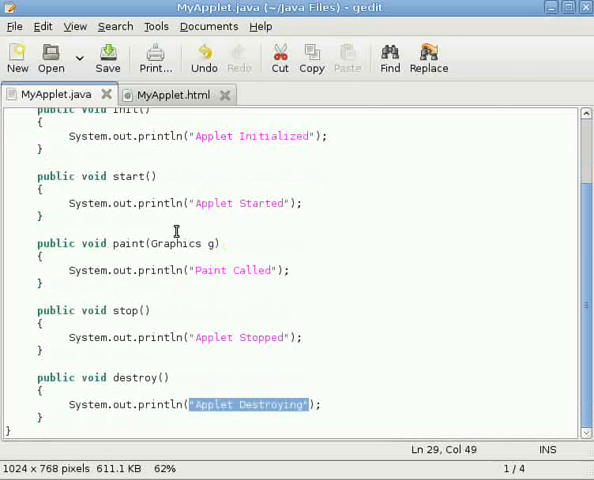
mouse_move(172, 300)
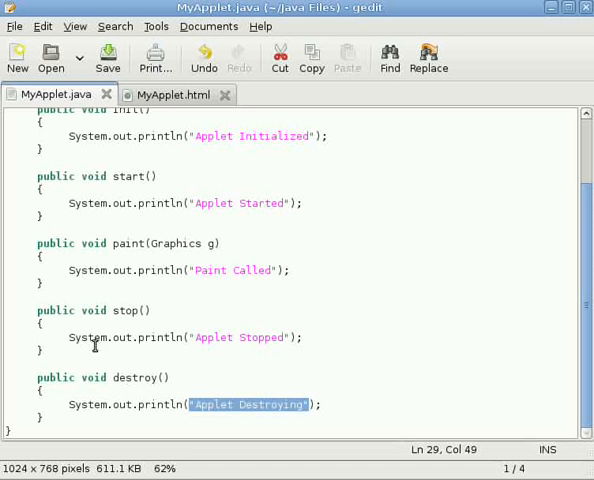
mouse_move(112, 402)
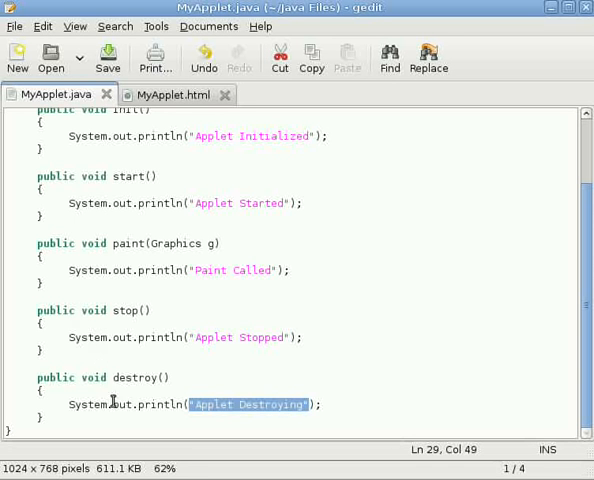
scroll("up", 3)
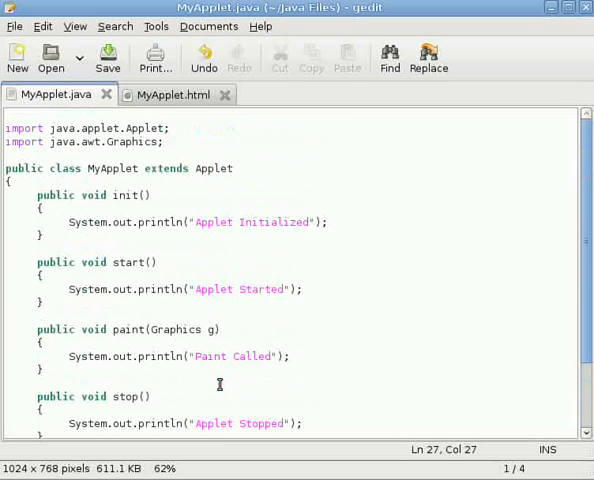
scroll("down", 3)
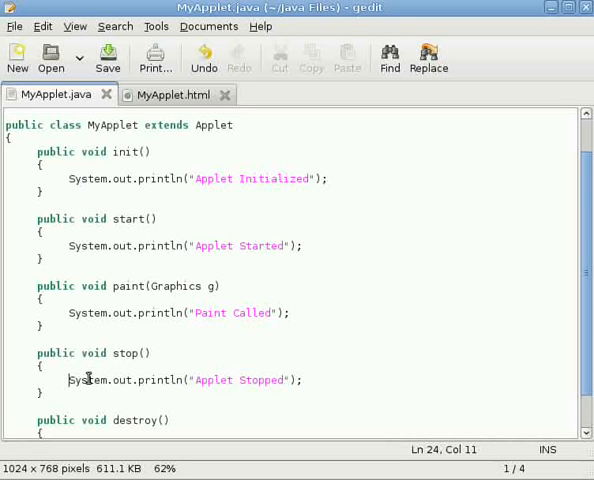
mouse_move(92, 382)
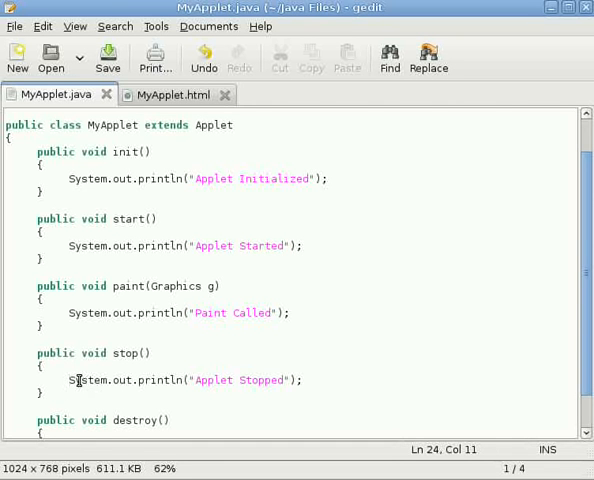
left_click(48, 368)
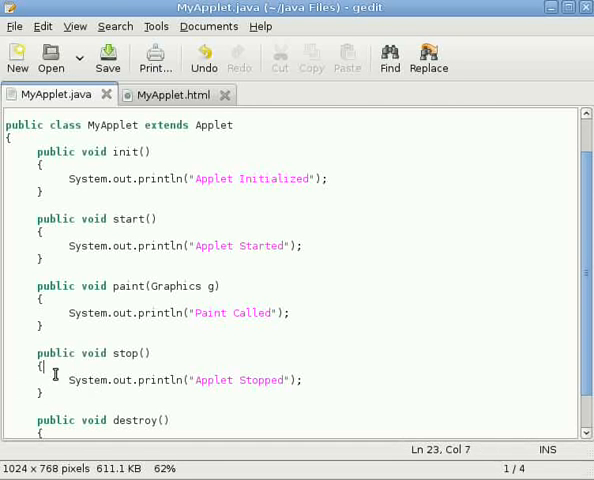
scroll("down", 3)
type("System.out.println(\"Applet Destroying\");")
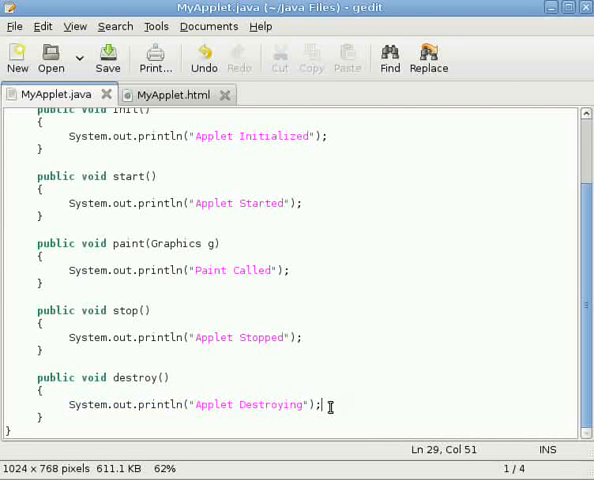
left_click(68, 404)
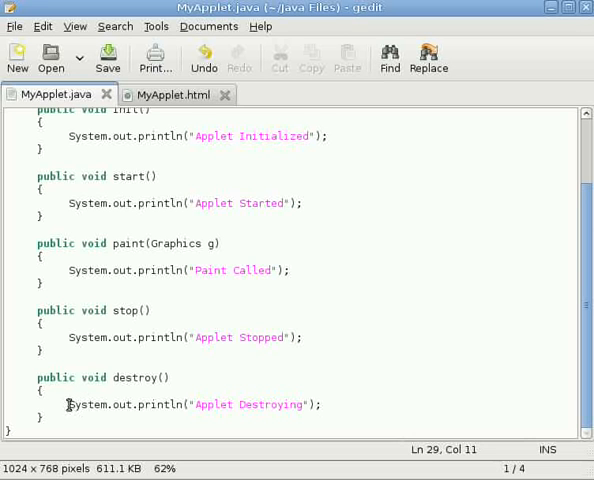
left_click(50, 404)
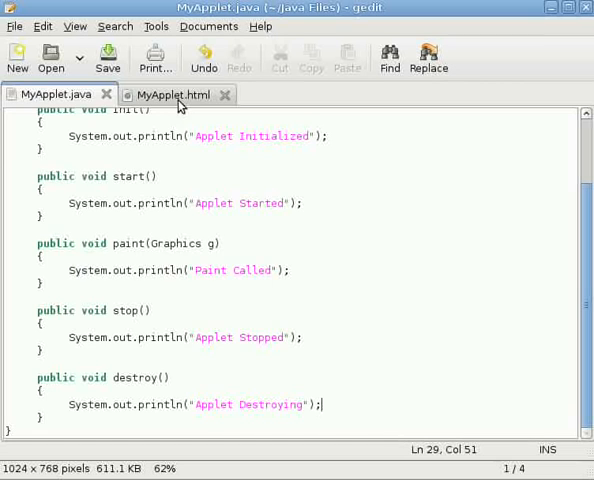
Step: View the applet's HTML page, then return to the MyApplet.java source
left_click(170, 94)
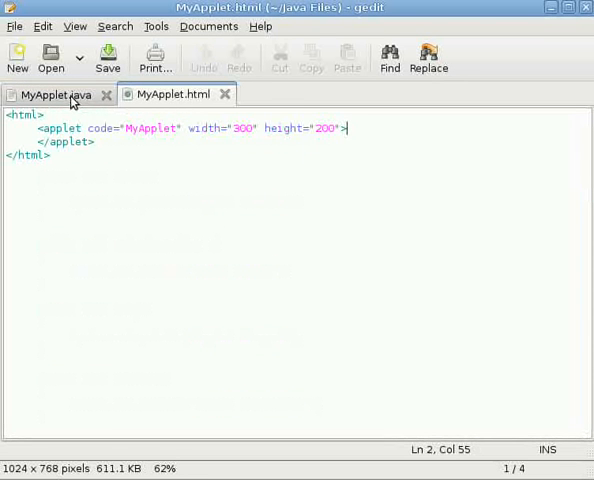
left_click(48, 94)
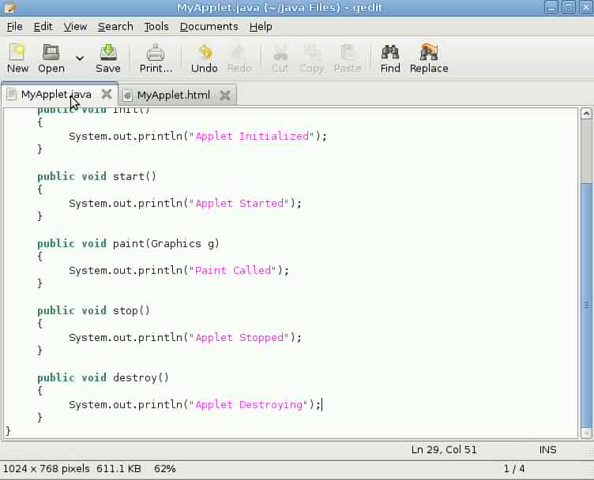
mouse_move(116, 132)
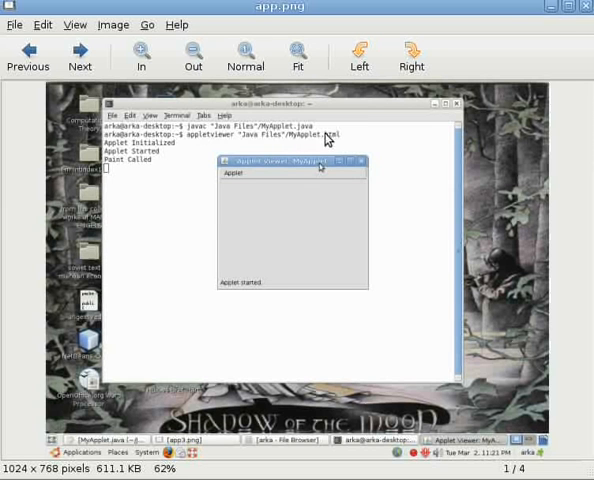
mouse_move(184, 152)
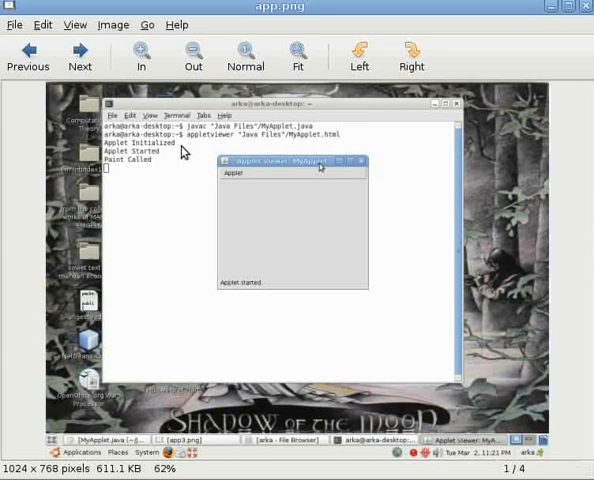
mouse_move(148, 156)
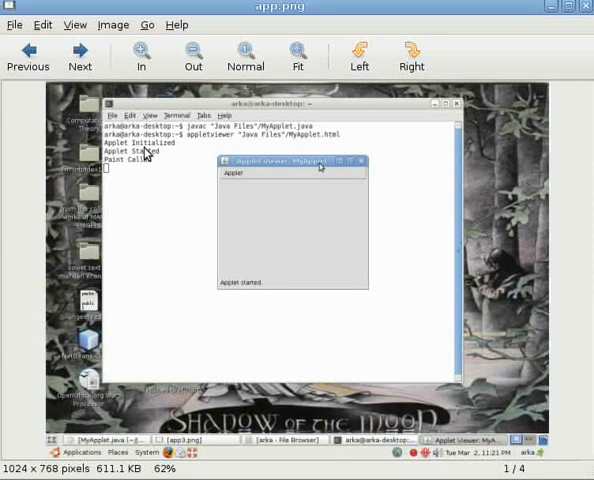
mouse_move(144, 164)
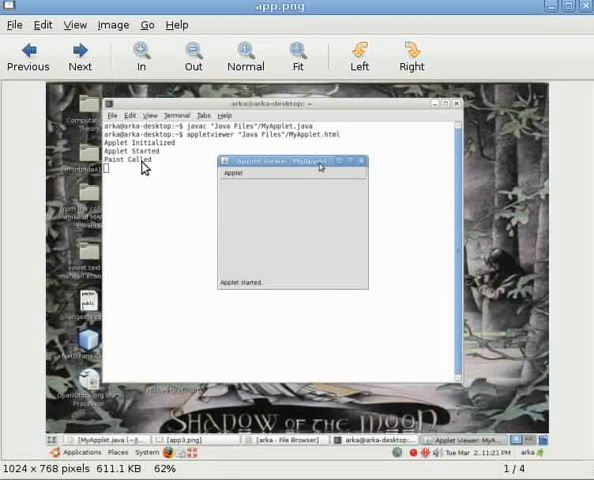
mouse_move(148, 168)
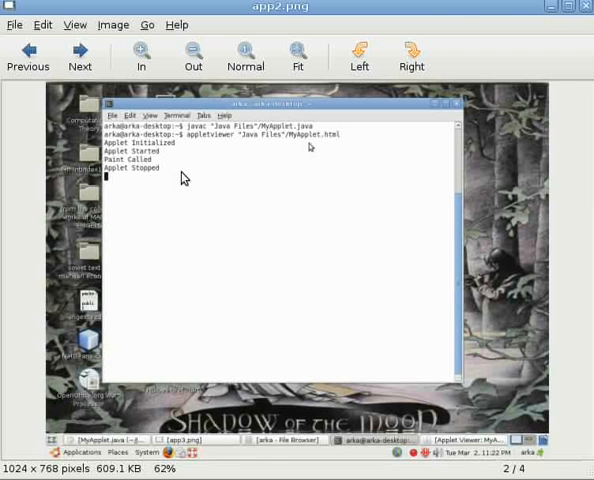
mouse_move(156, 180)
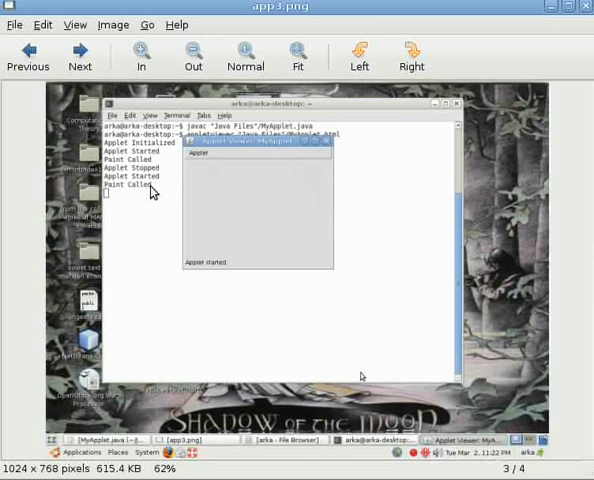
left_click(80, 56)
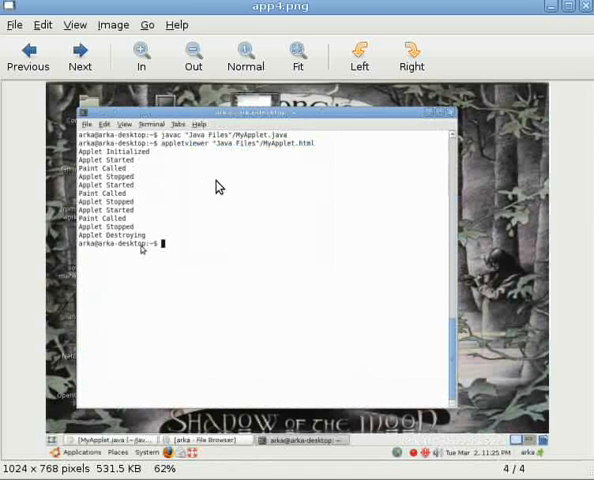
mouse_move(144, 240)
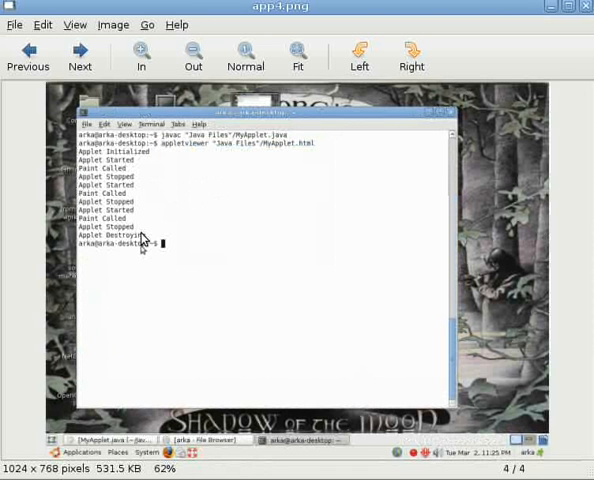
mouse_move(160, 238)
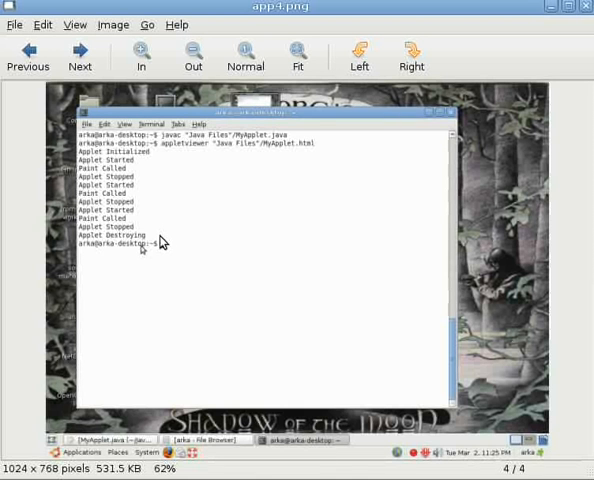
left_click(28, 56)
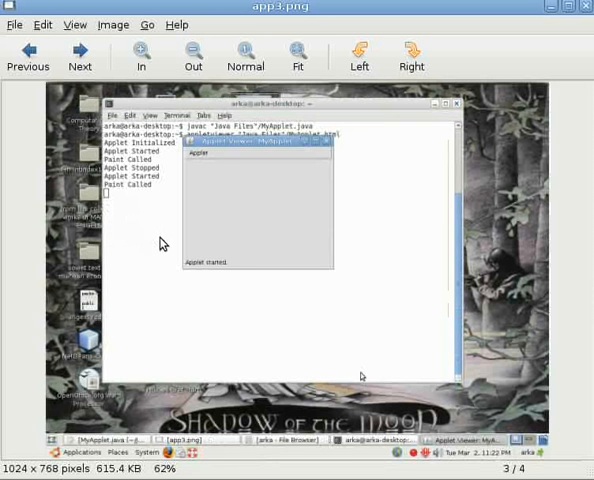
mouse_move(224, 268)
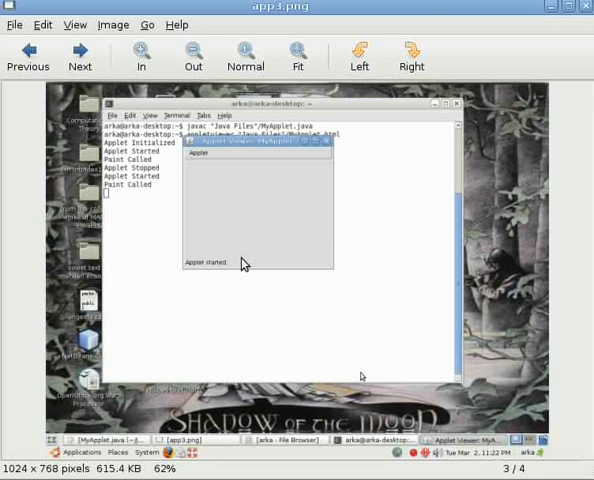
mouse_move(248, 264)
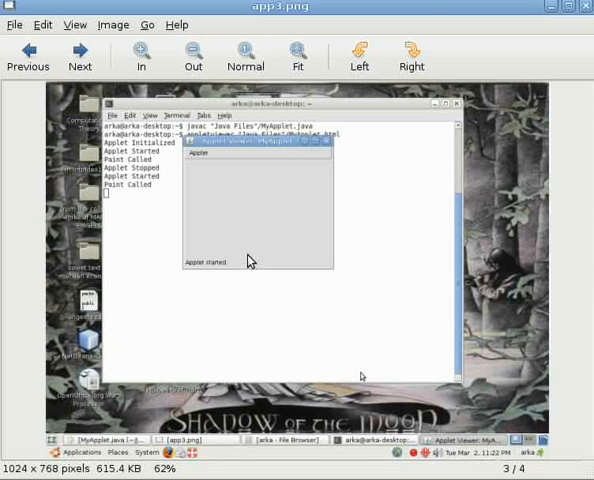
mouse_move(242, 260)
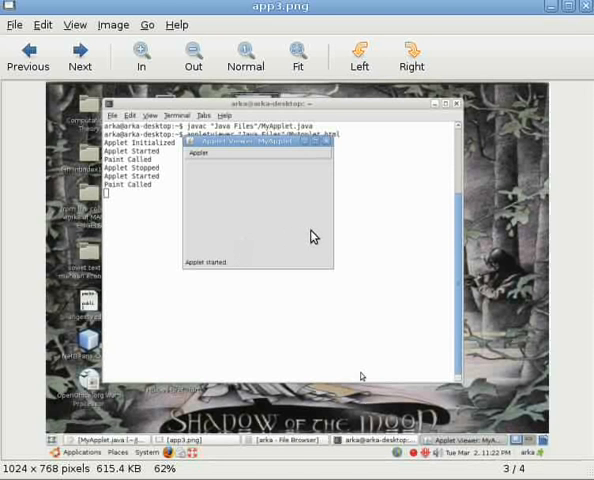
Step: Go back to the second screenshot, with terminal output ending at 'Applet Stopped'
left_click(28, 56)
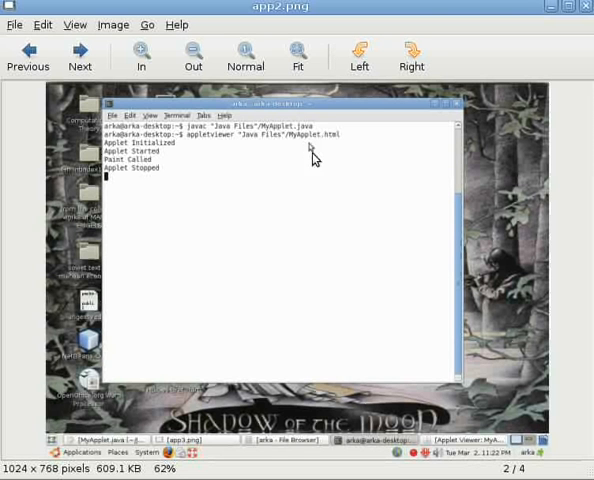
mouse_move(342, 212)
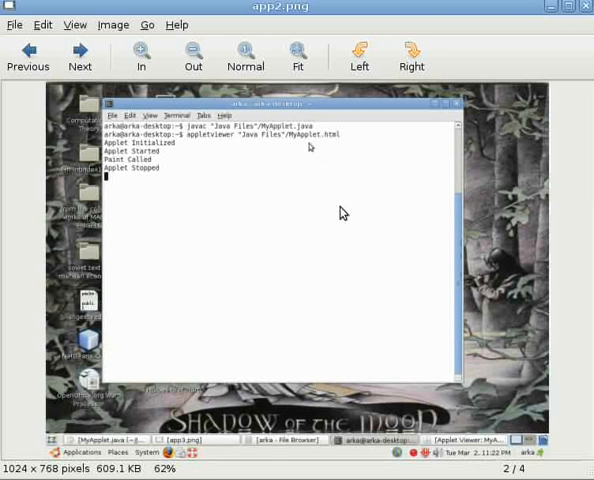
mouse_move(338, 212)
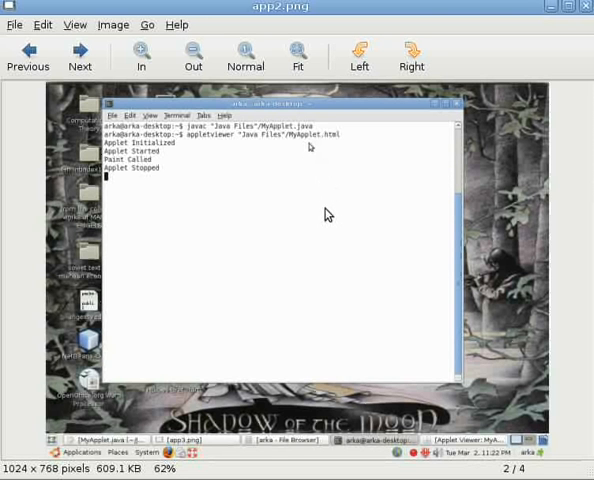
mouse_move(352, 224)
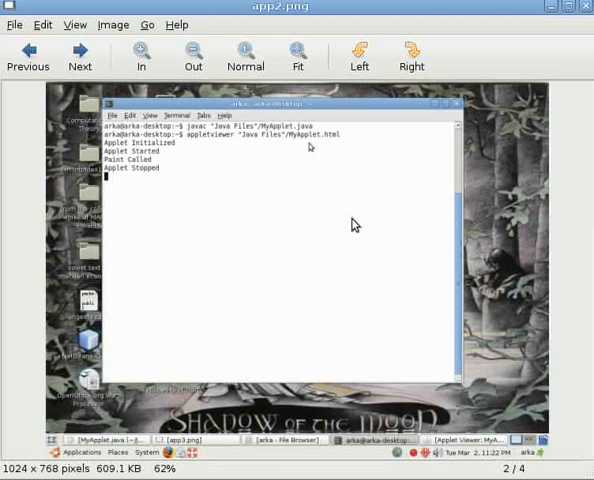